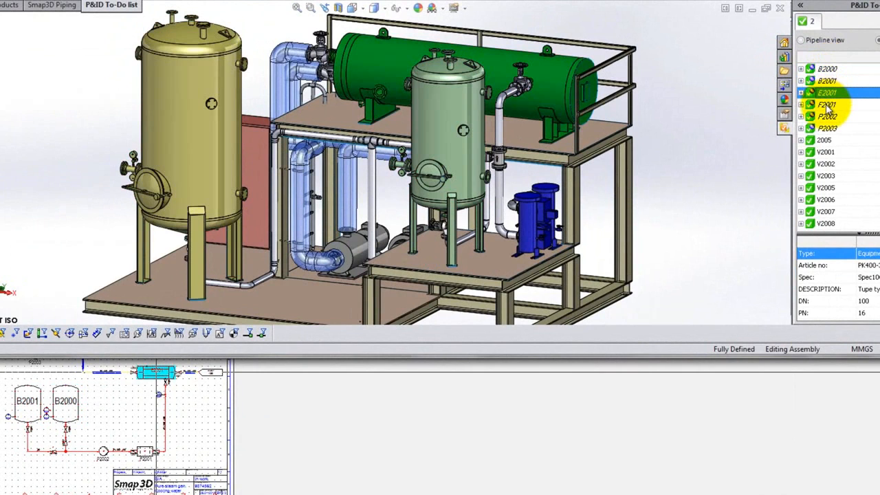
Switch from SOLIDWORKS over to the Smap3D P&ID schematic window
click(827, 105)
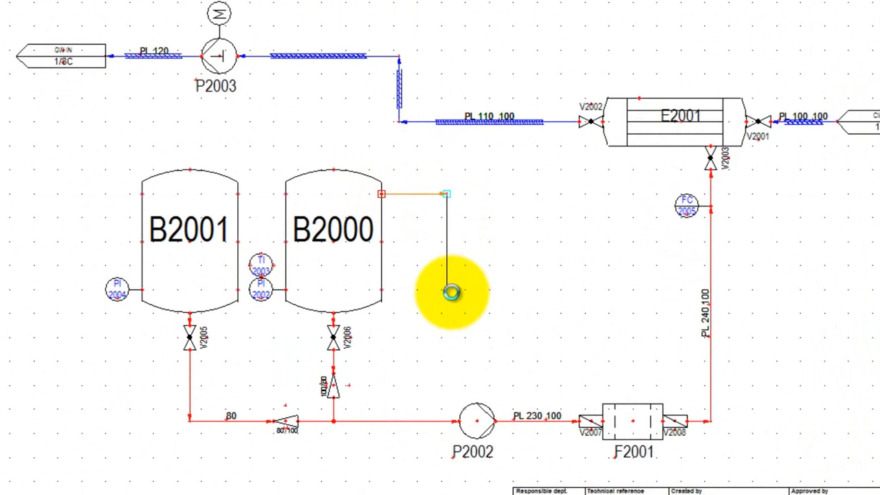
Draw a line from tank B2000 and assign line number BY 100, Spec10CA, DN 80
drag(451, 289, 382, 288)
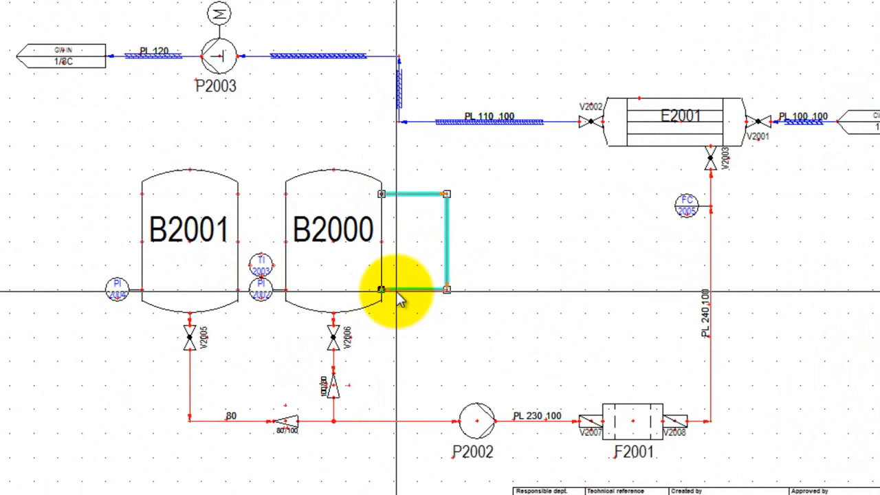
double_click(413, 289)
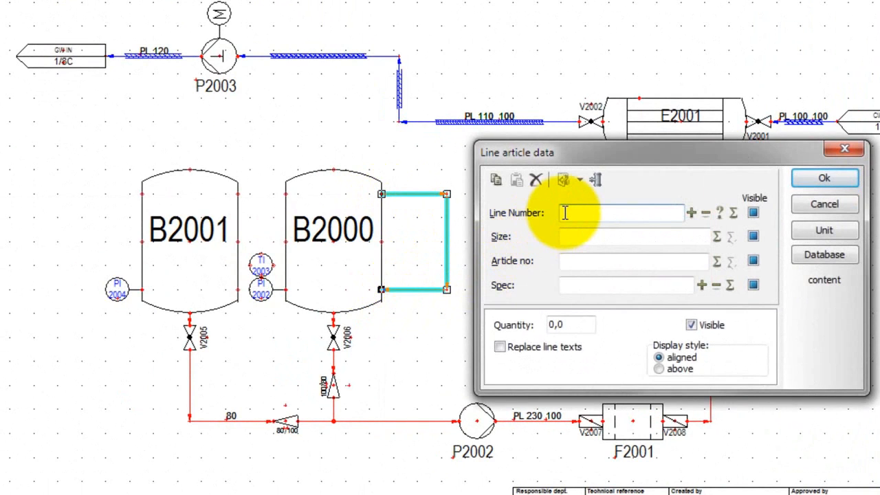
text(BY 100)
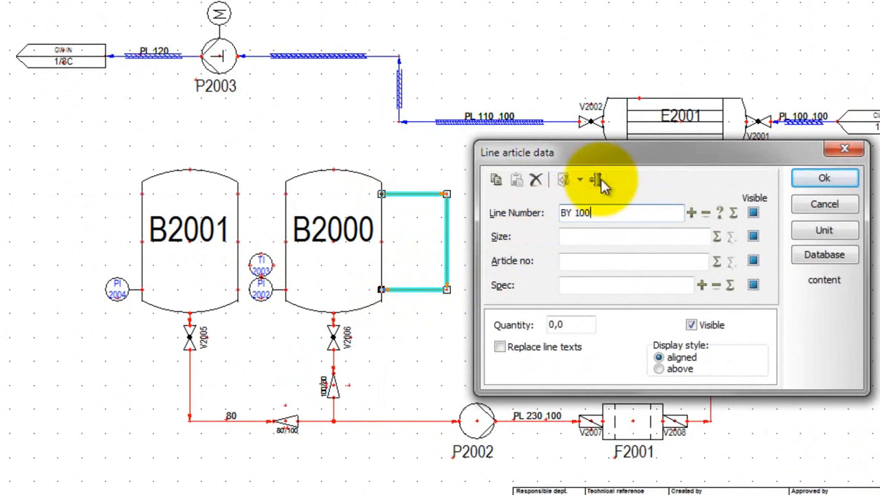
click(598, 180)
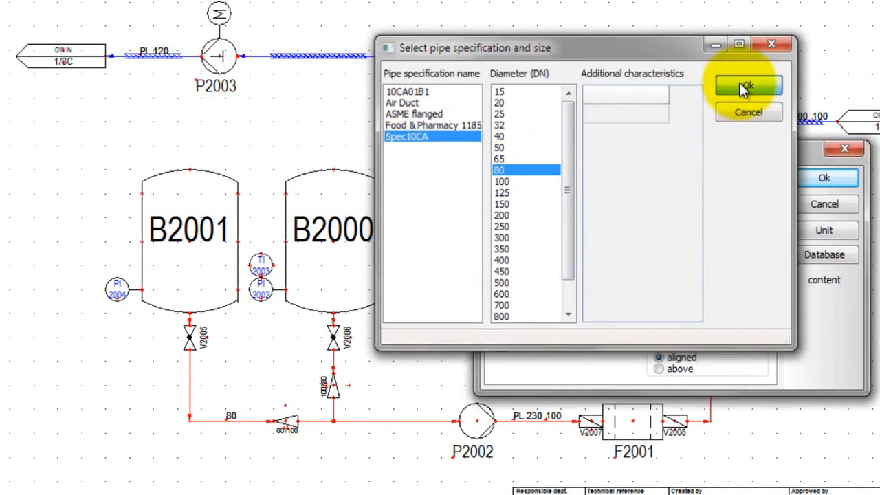
click(747, 85)
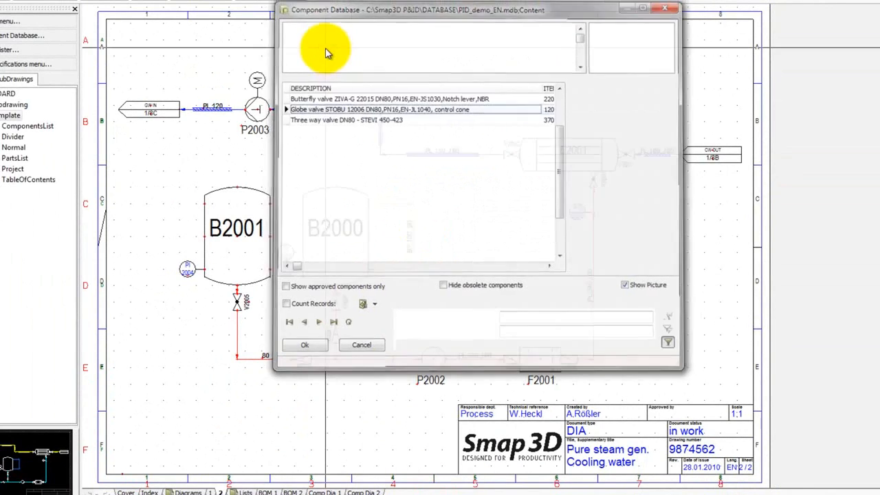
Pick the globe valve from the component database and name it 1000
click(306, 344)
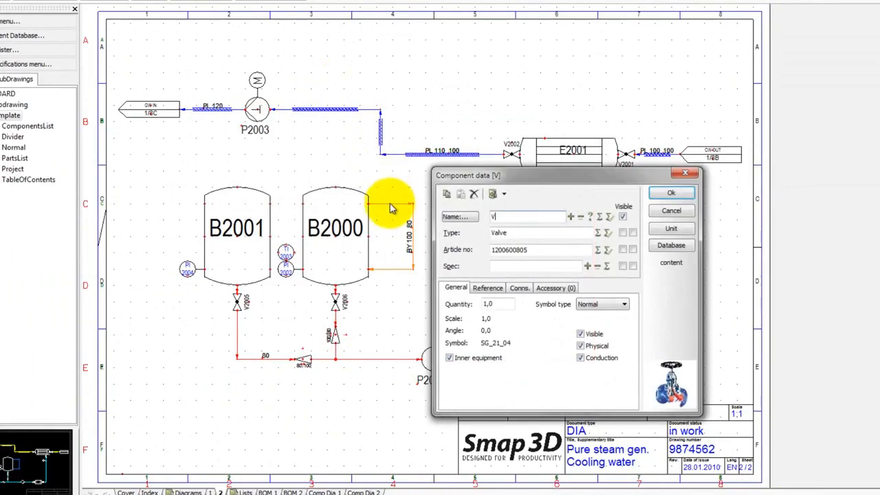
text(1000)
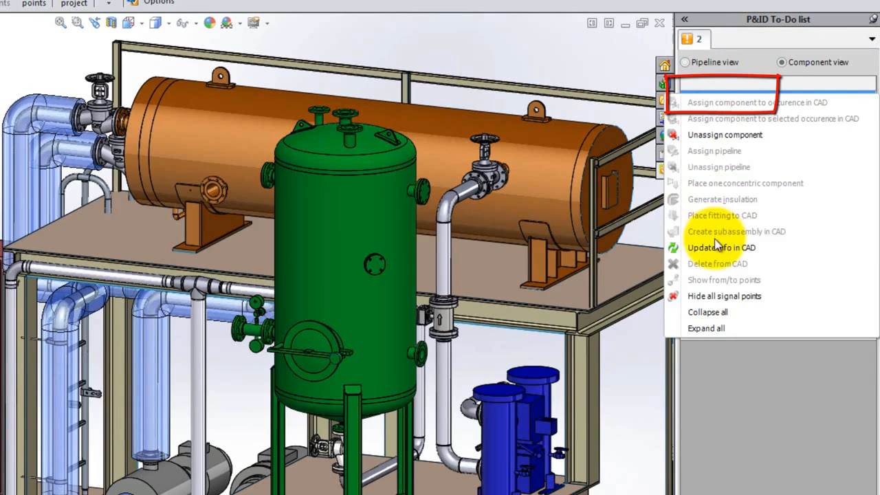
Update the 3D model from the P&ID and edit the BY 100 subassembly in place
click(685, 61)
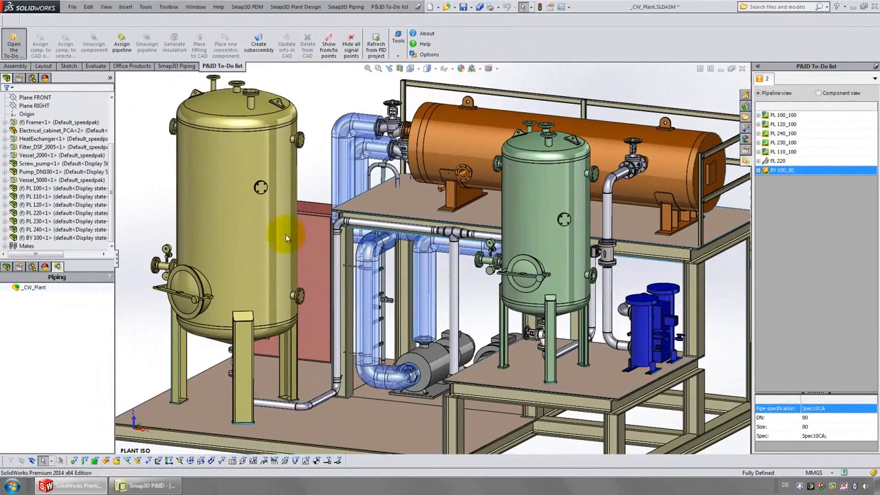
right_click(41, 236)
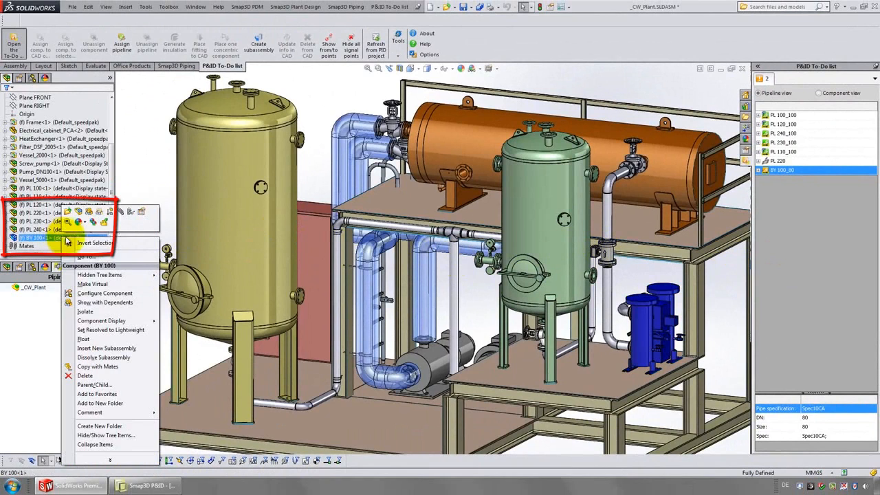
click(94, 242)
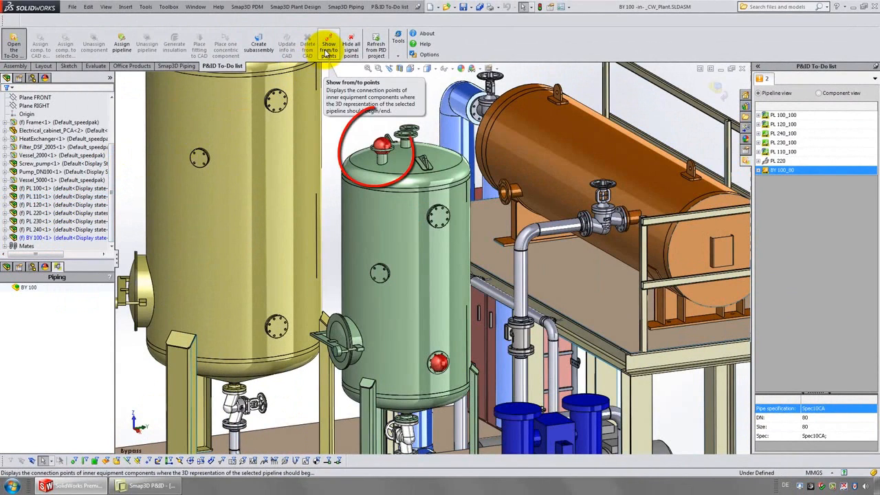
Show the line's from/to connection points on the tank, then hide them again
click(352, 44)
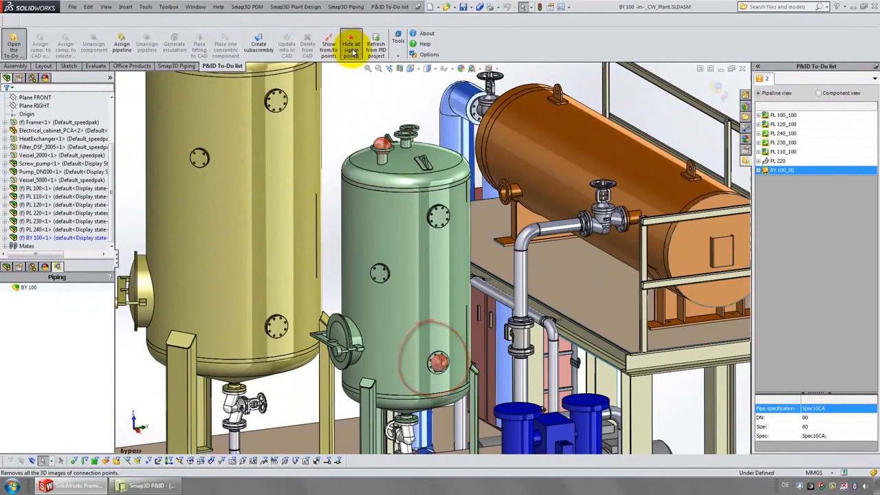
click(351, 44)
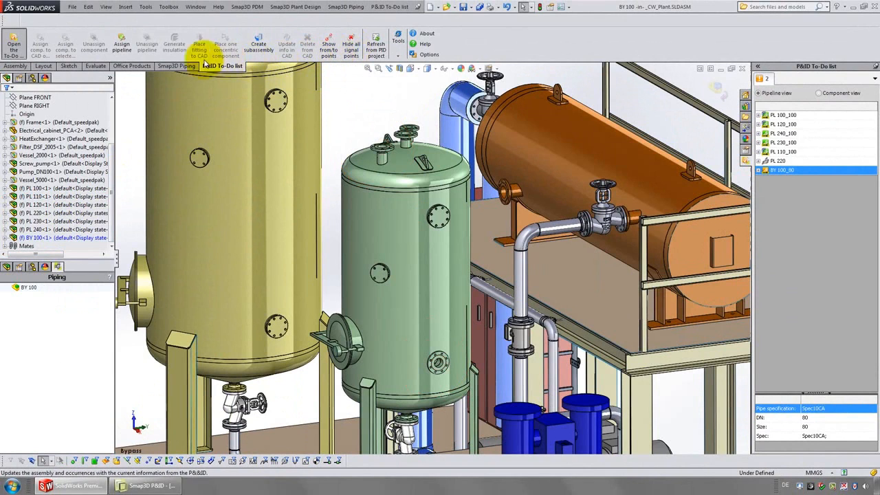
click(36, 41)
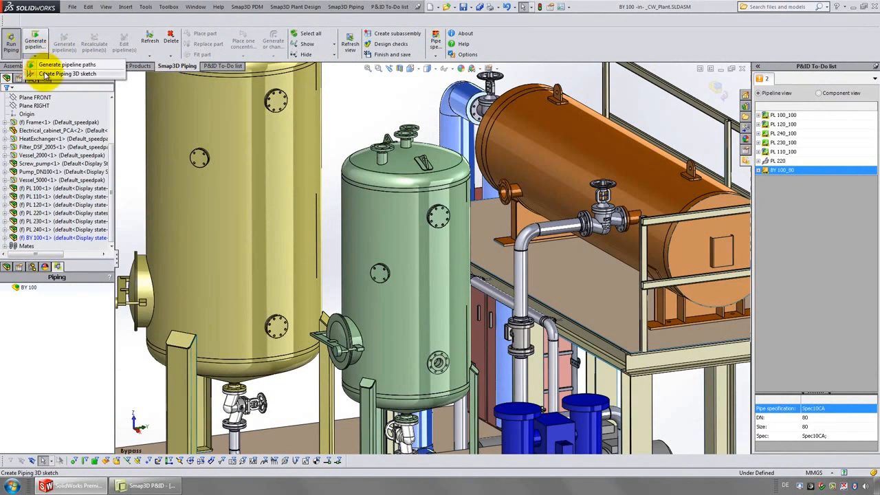
Create a piping 3D sketch routing between the two nozzles of Vessel_2000
click(68, 74)
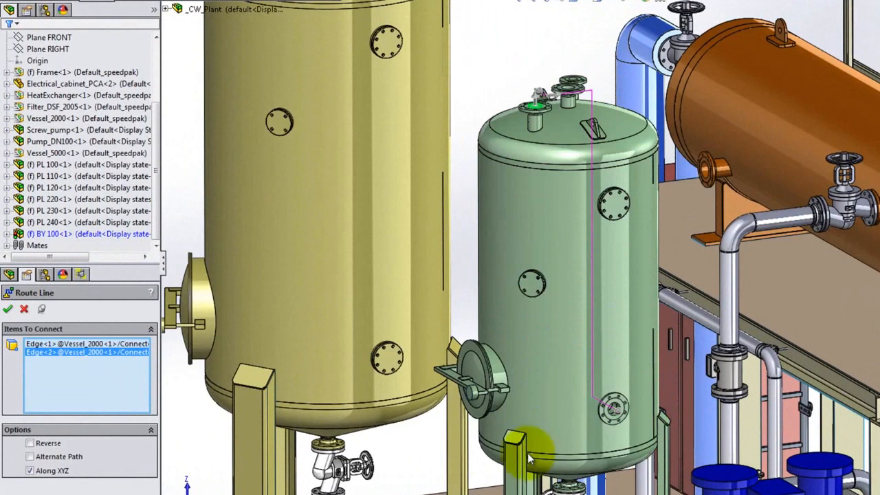
click(31, 456)
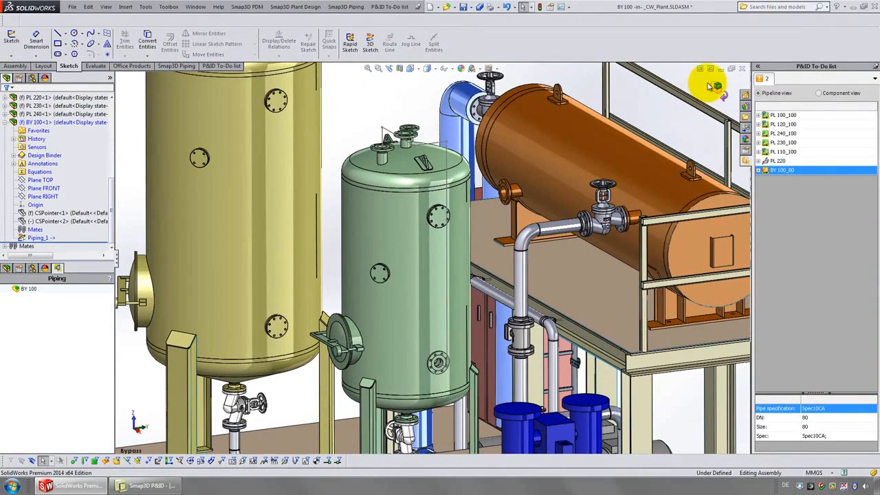
mouse_move(218, 82)
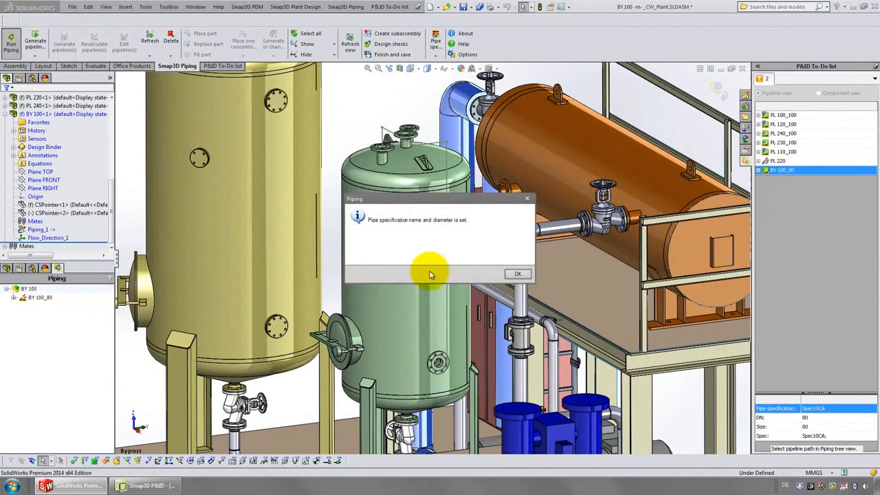
Generate the pipeline paths, acknowledging that specification and diameter are set
click(517, 273)
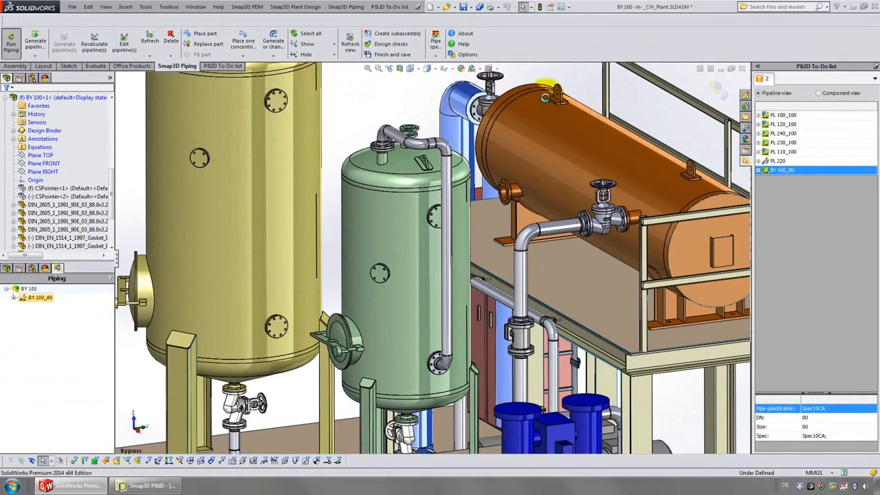
Place the BY 100_80 globe valve from the to-do list onto the vertical pipe
click(765, 170)
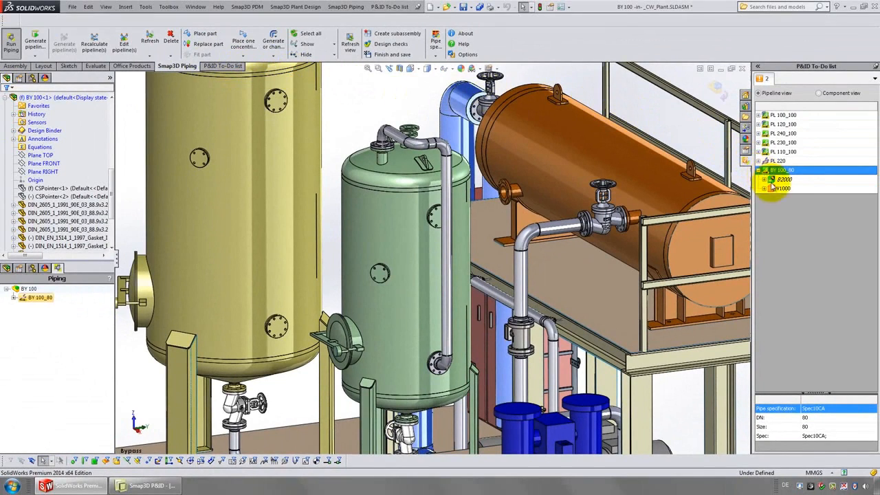
right_click(781, 187)
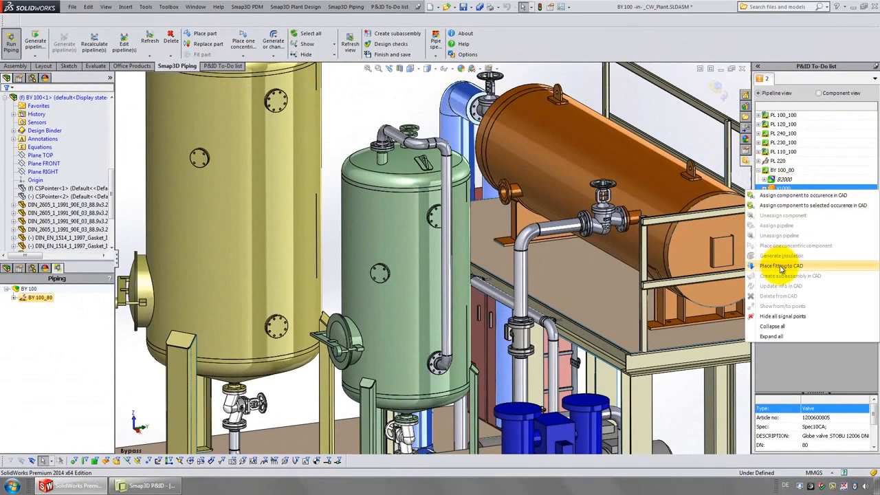
click(781, 267)
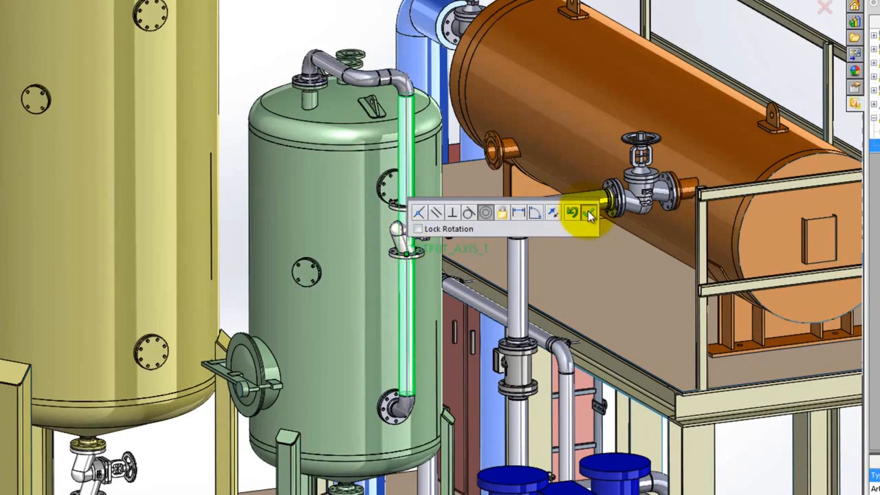
click(589, 212)
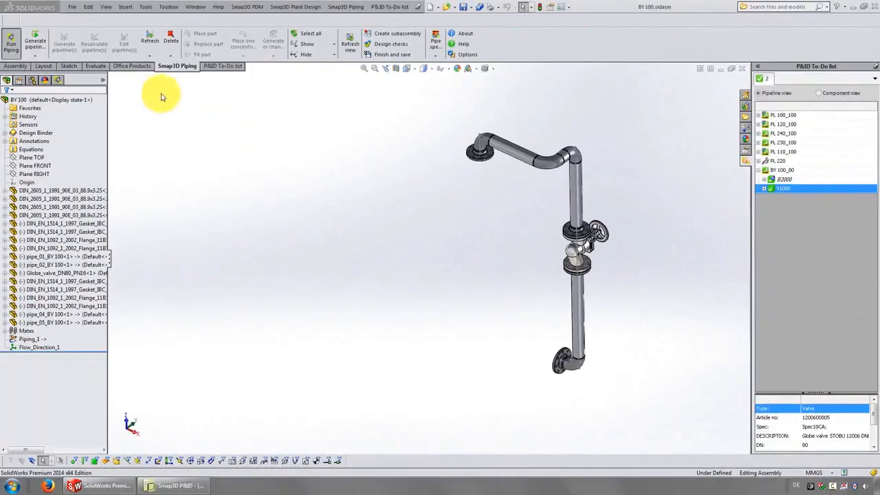
Run Smap3D Isometric with the Final-Cut-List style to generate the BY 100 drawing
click(294, 6)
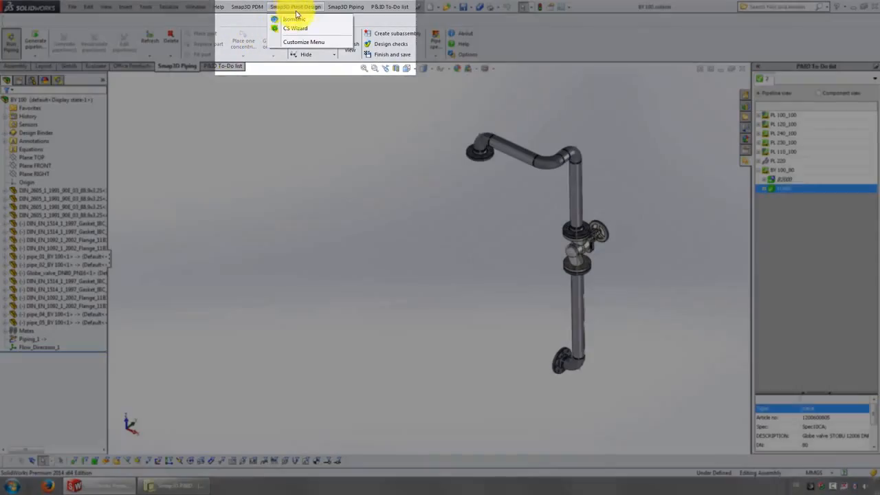
click(295, 20)
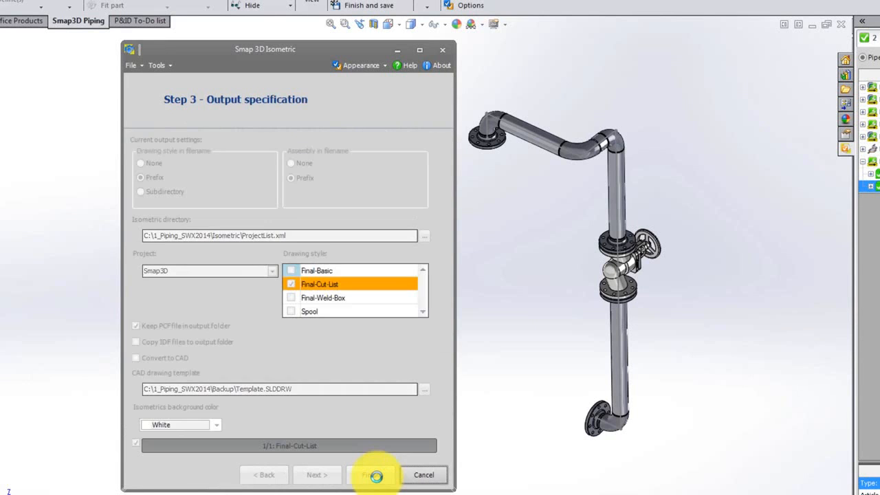
click(374, 474)
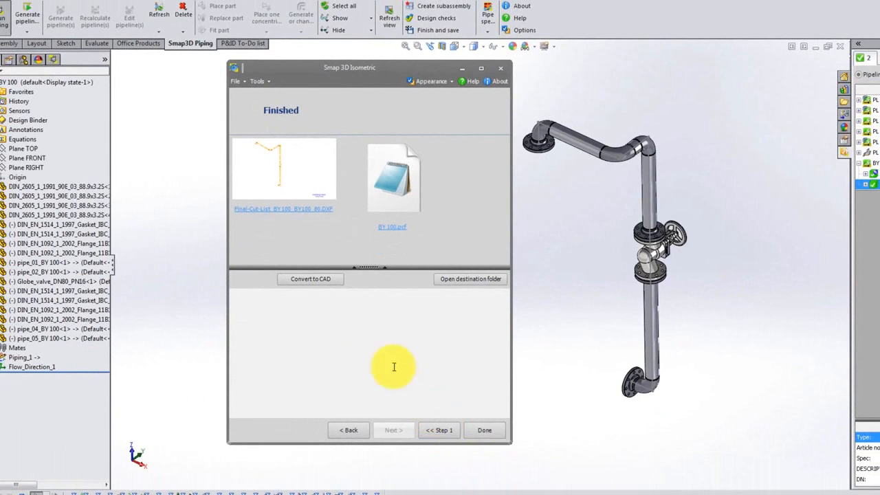